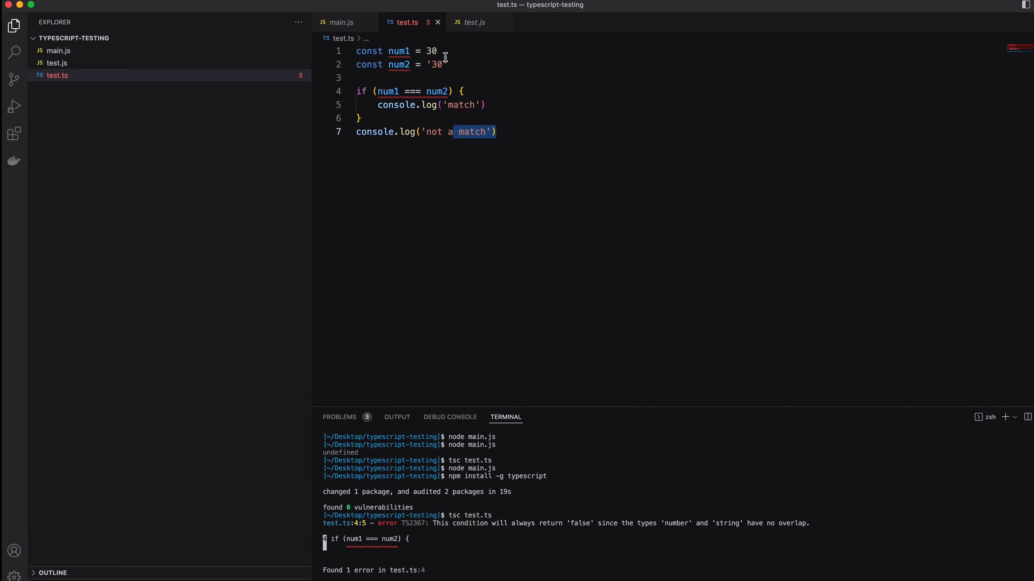
pyautogui.moveTo(434, 91)
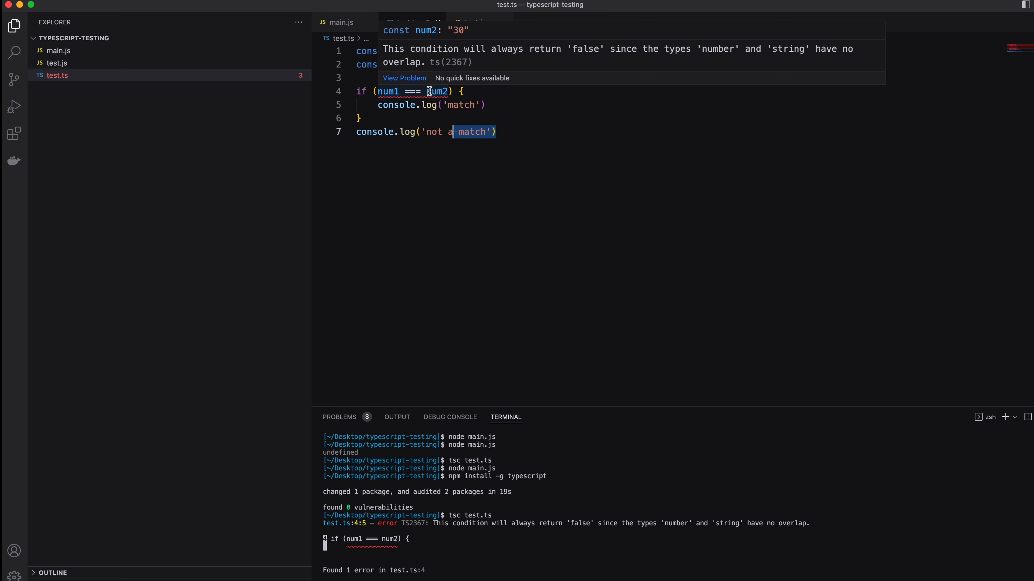
# Open the compiled test.js beside test.ts to inspect the generated JavaScript.
pyautogui.click(473, 22)
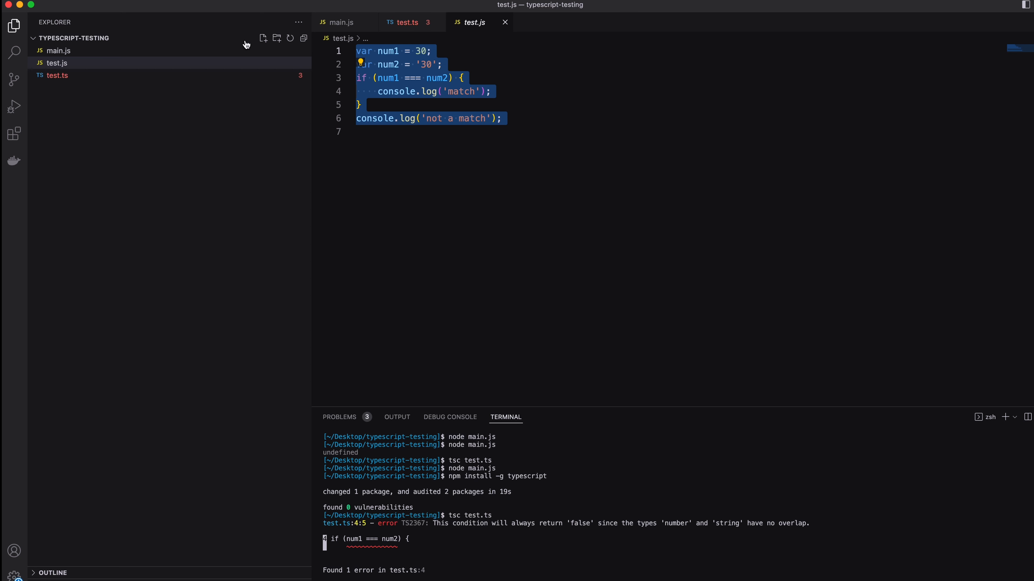
pyautogui.moveTo(309, 98)
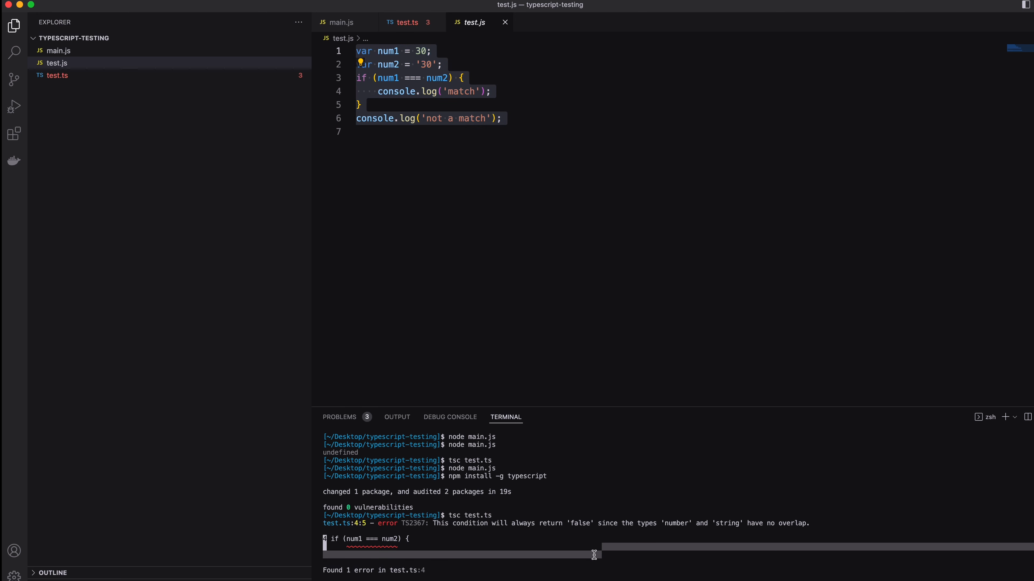
# Run tsc --noEmitOnError test.ts in the terminal, picking the option from autocomplete.
pyautogui.write('tsc test.ts')
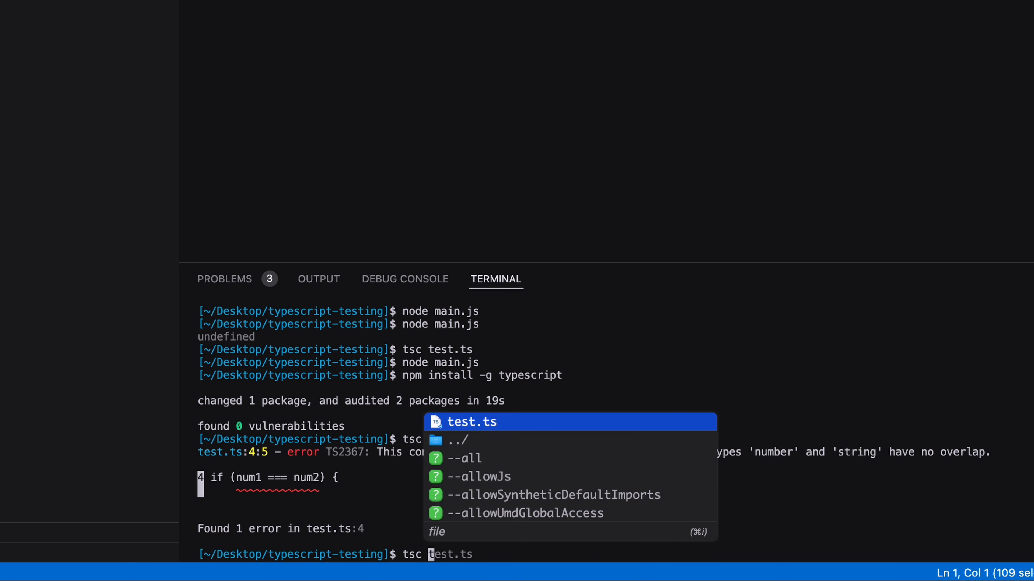
pyautogui.write('--no')
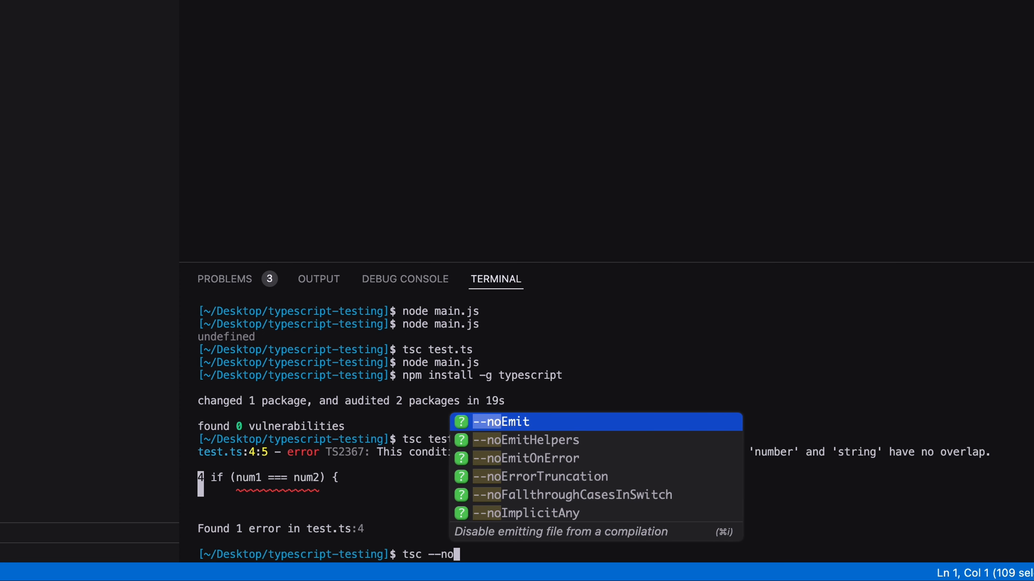
pyautogui.click(525, 458)
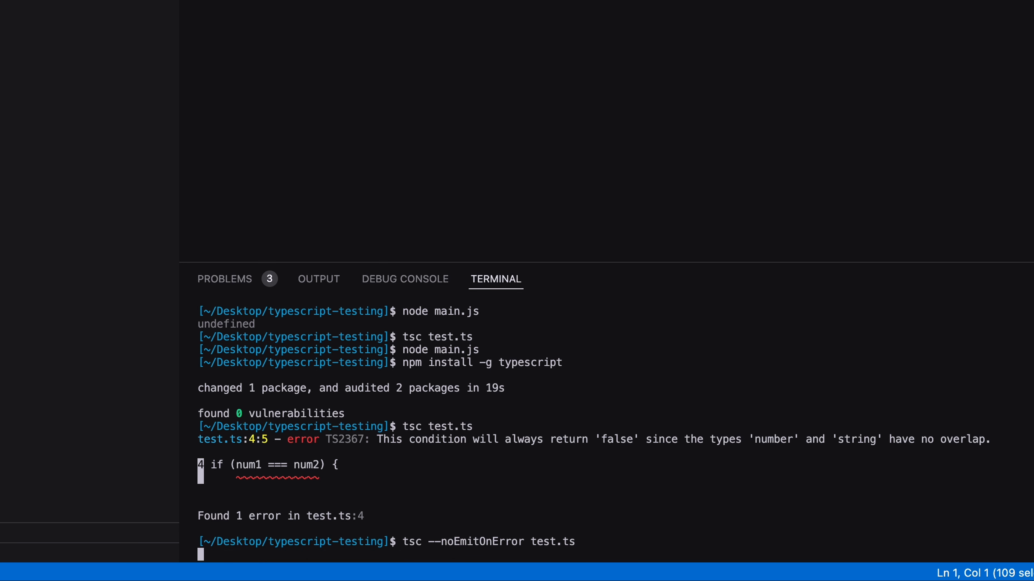
pyautogui.press('Return')
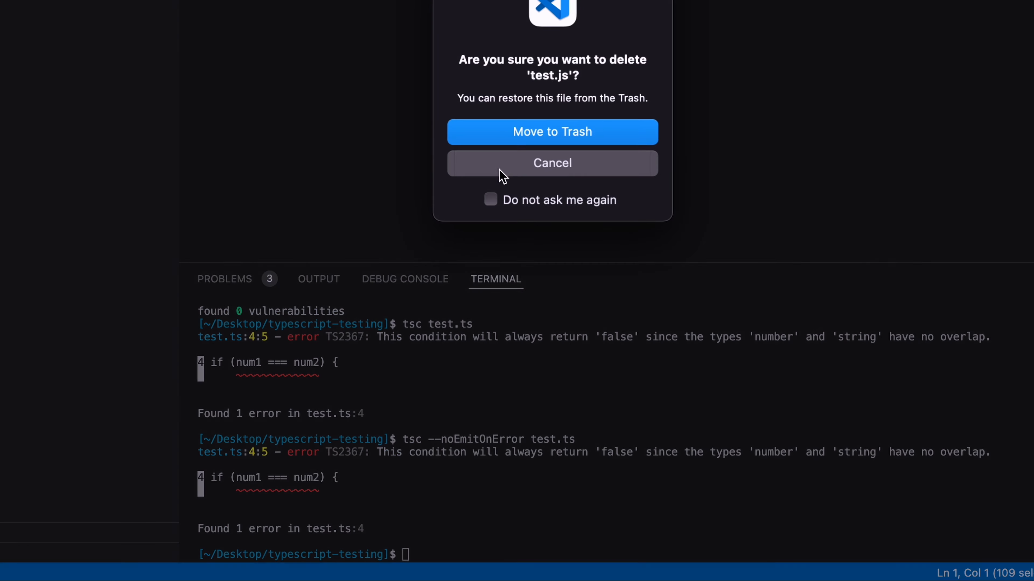
# Move test.js to Trash, then run plain tsc test.ts so test.js is regenerated despite the error.
pyautogui.click(552, 163)
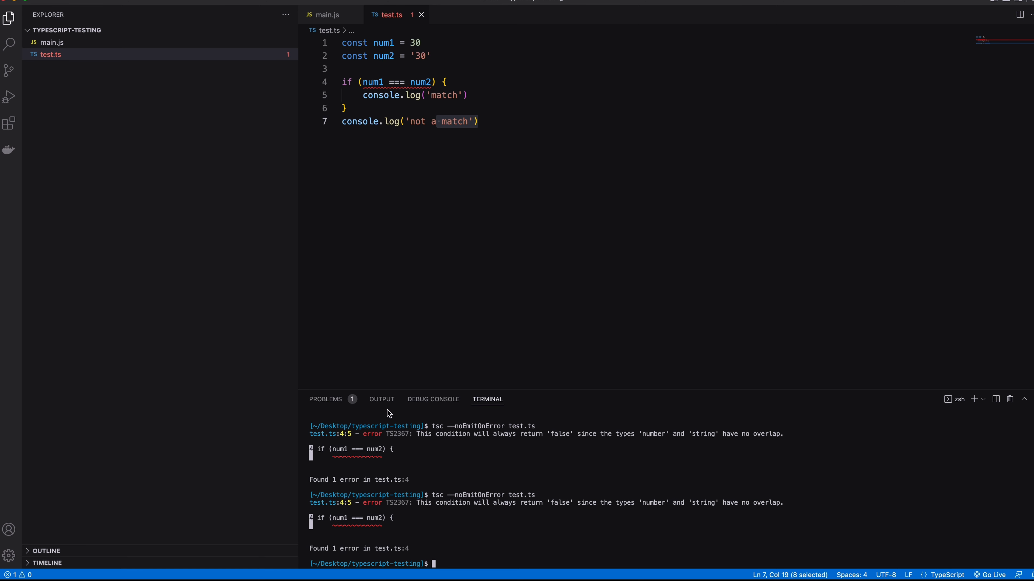
pyautogui.moveTo(547, 551)
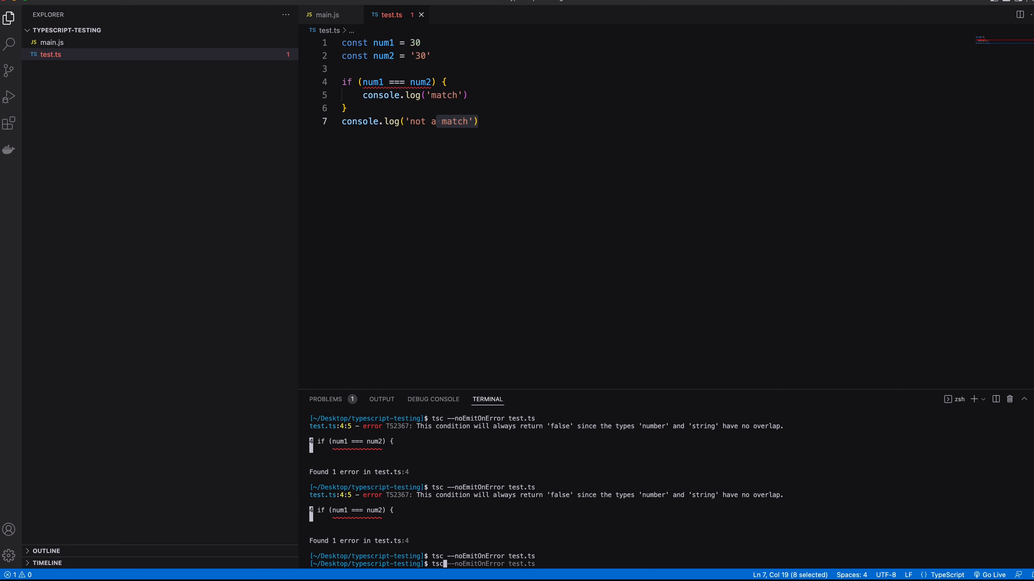
pyautogui.write('tsc test.ts')
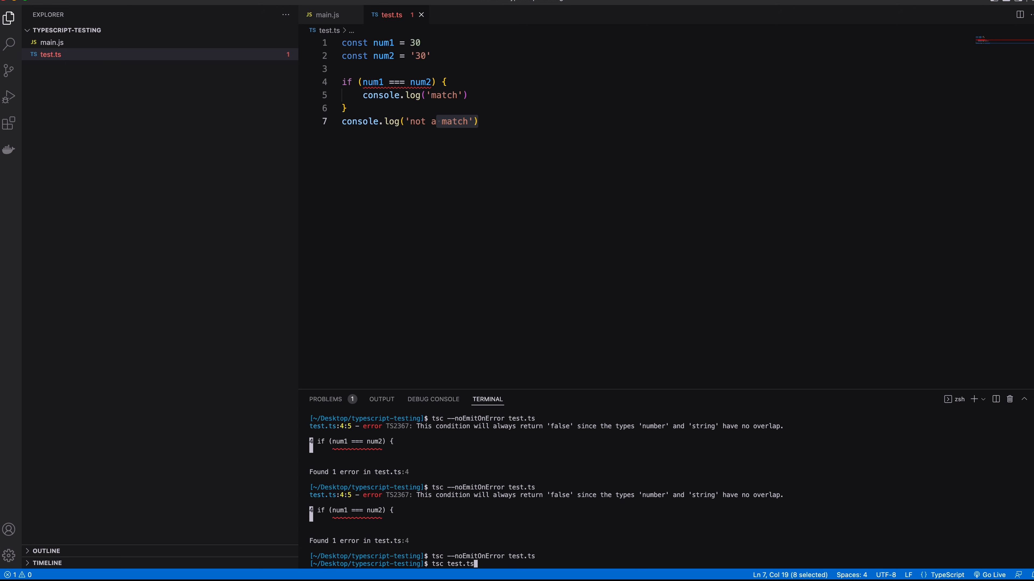
pyautogui.press('Return')
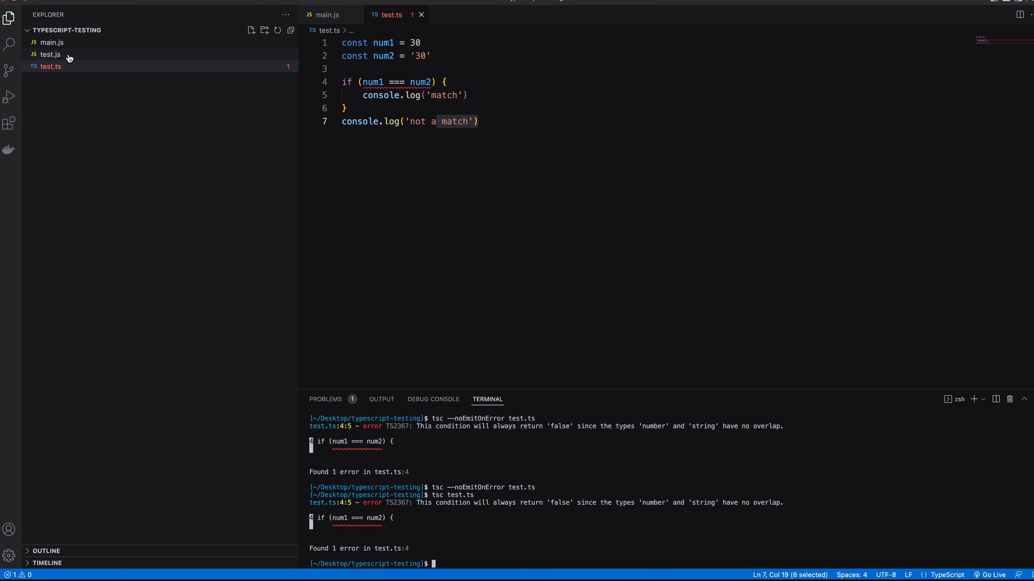